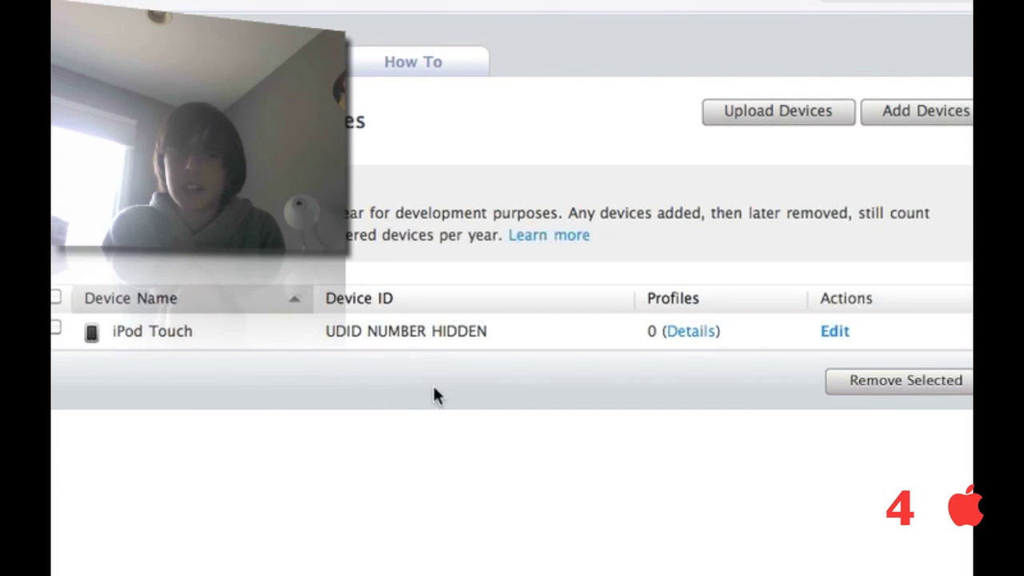
{"action": "mouse_move", "coordinate": [471, 394]}
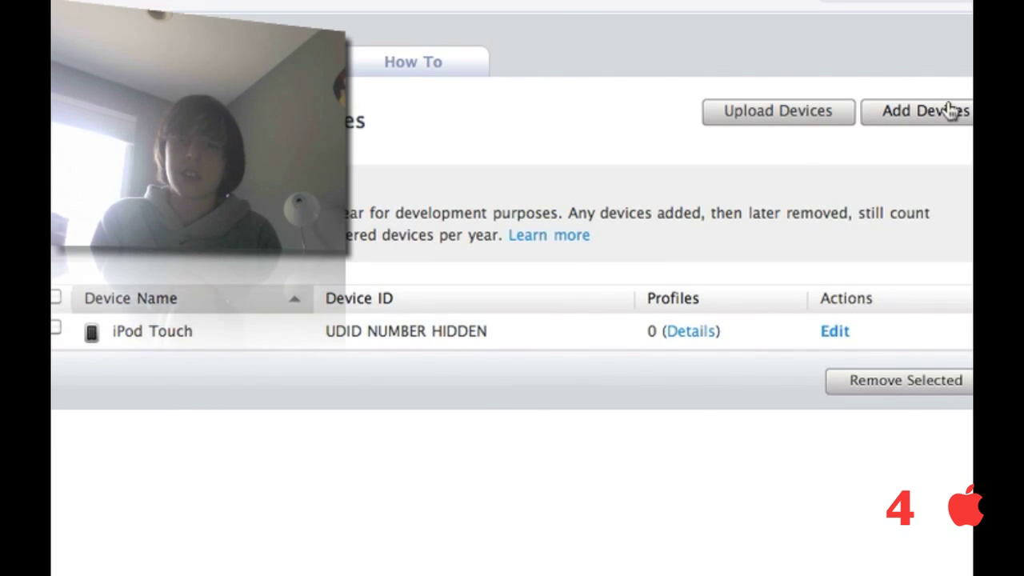
{"action": "left_click", "coordinate": [928, 112]}
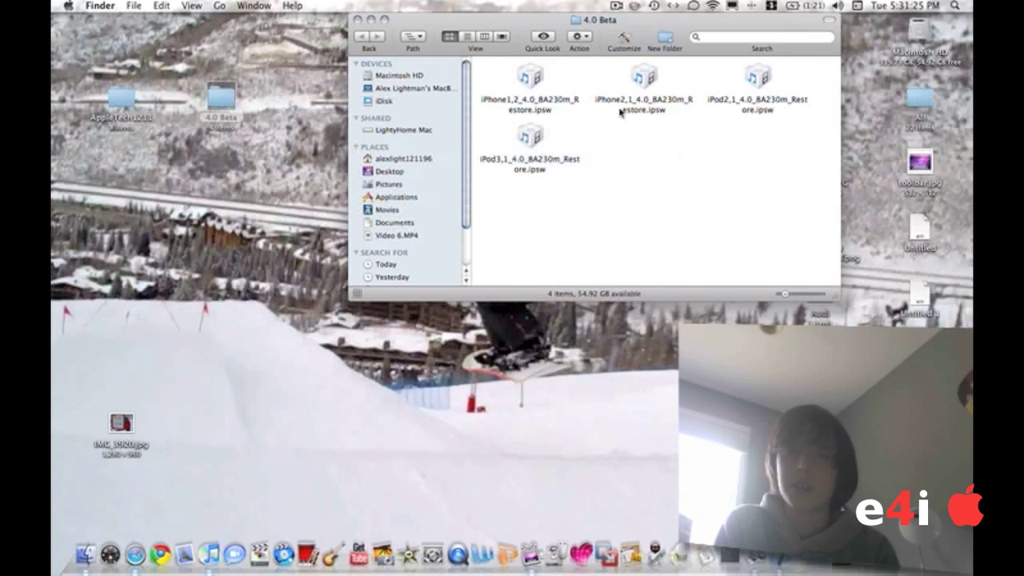
{"action": "left_click", "coordinate": [530, 84]}
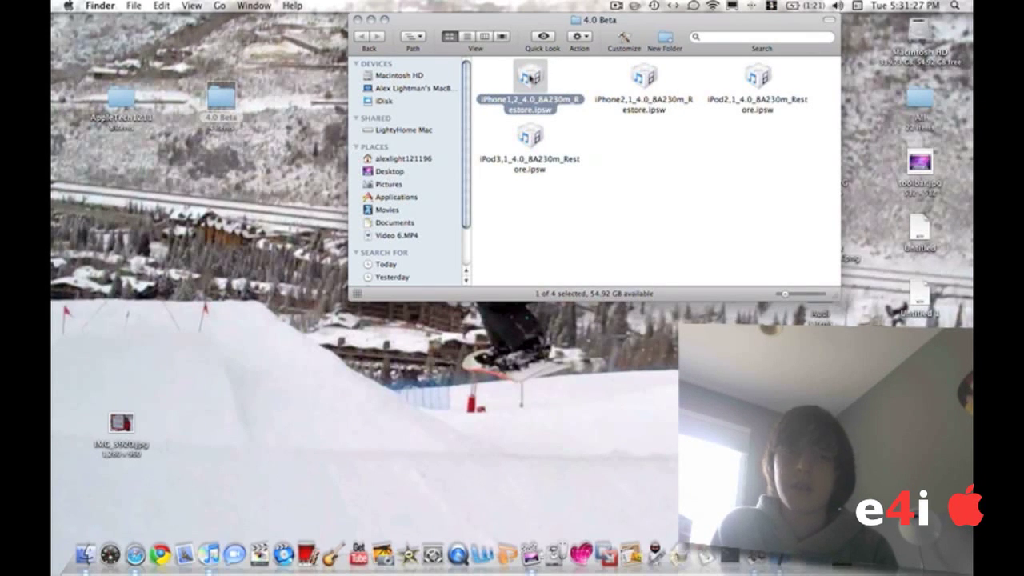
{"action": "left_click", "coordinate": [643, 84]}
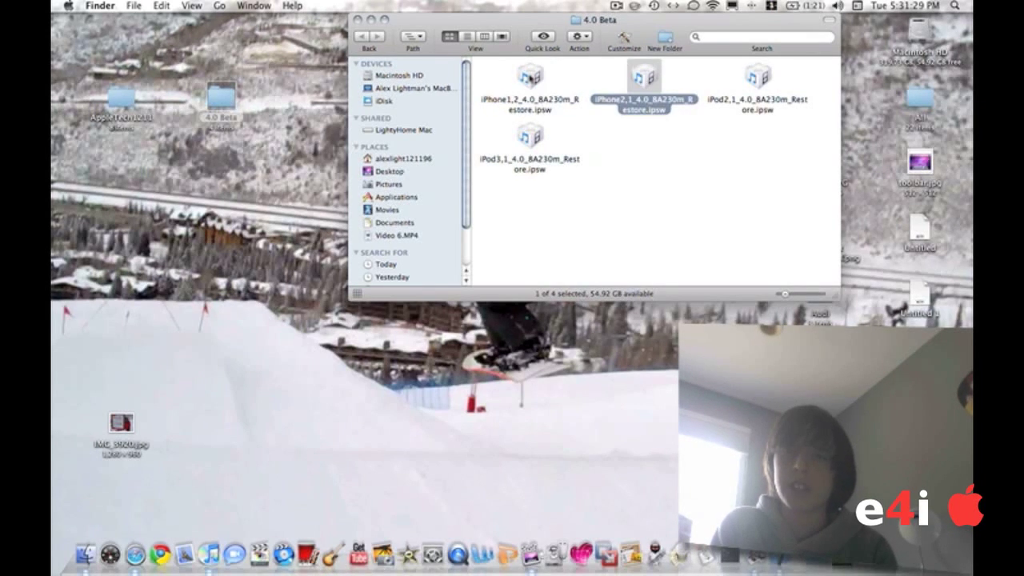
{"action": "left_click", "coordinate": [528, 136]}
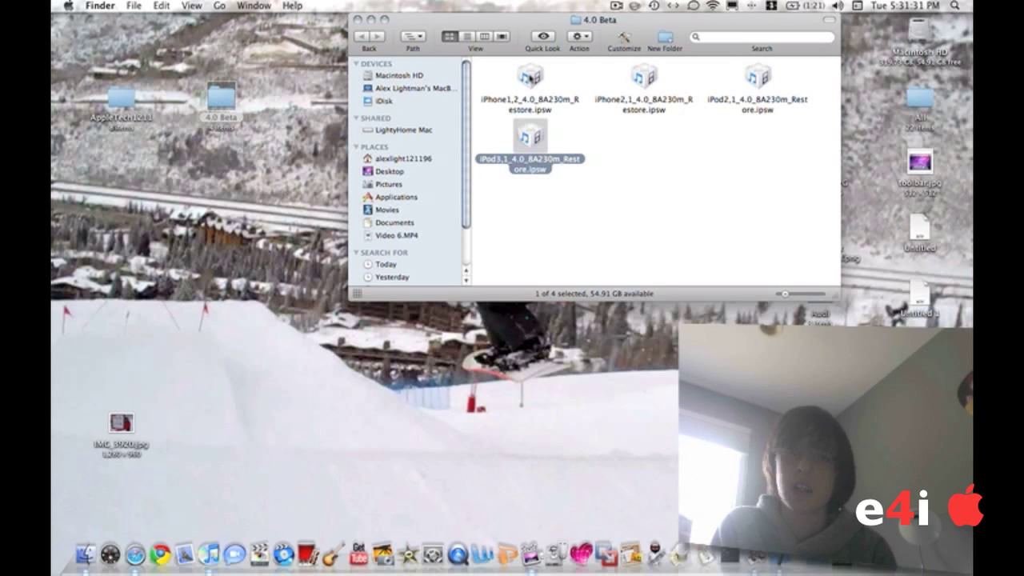
{"action": "left_click", "coordinate": [529, 80]}
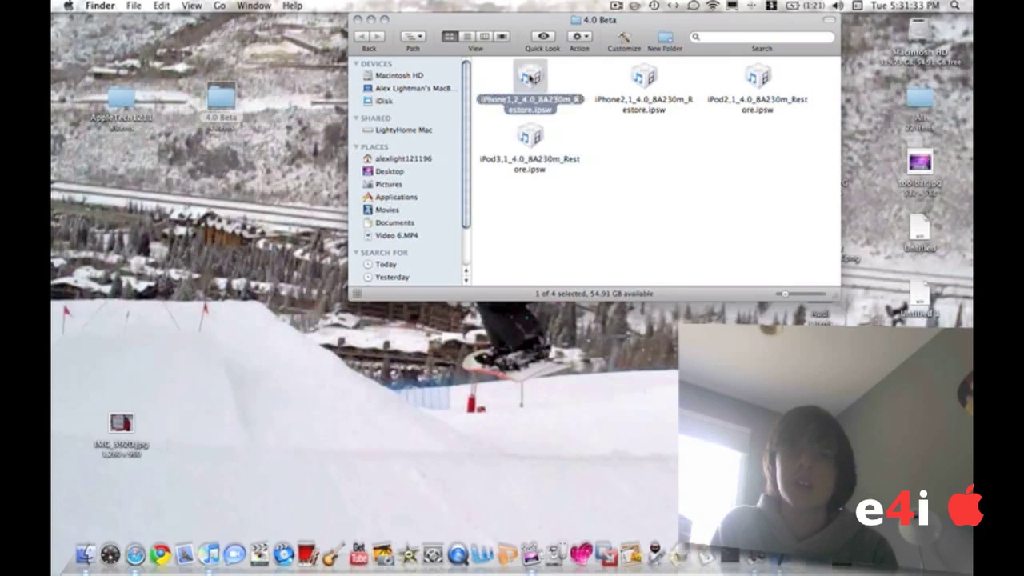
{"action": "left_click", "coordinate": [530, 136]}
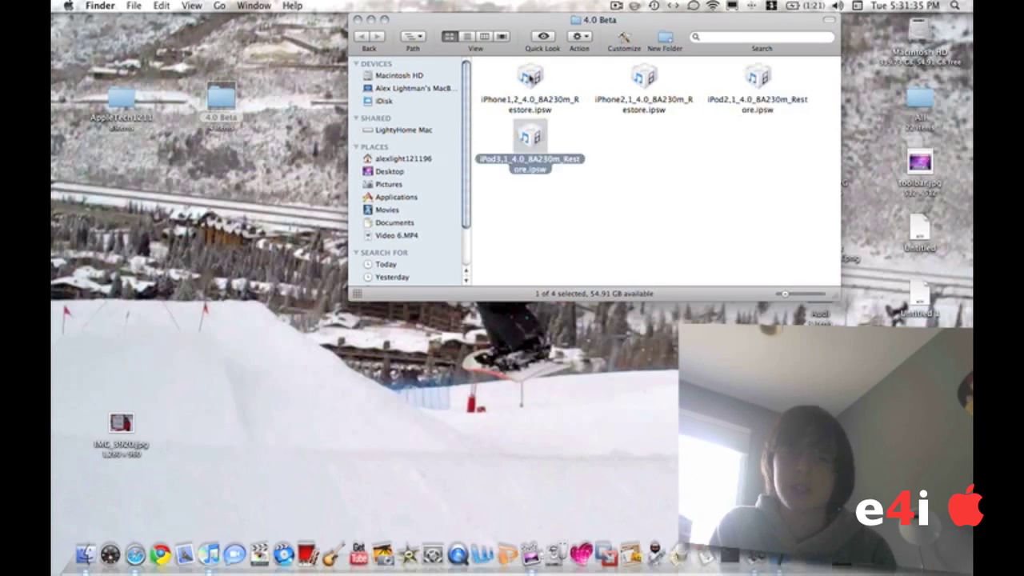
{"action": "left_click", "coordinate": [758, 80]}
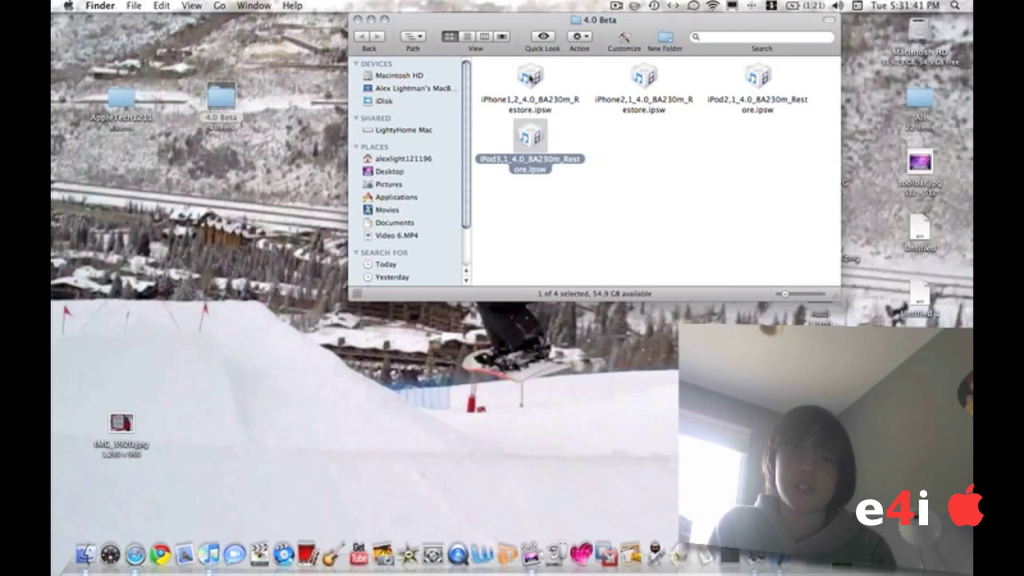
{"action": "left_click", "coordinate": [530, 80]}
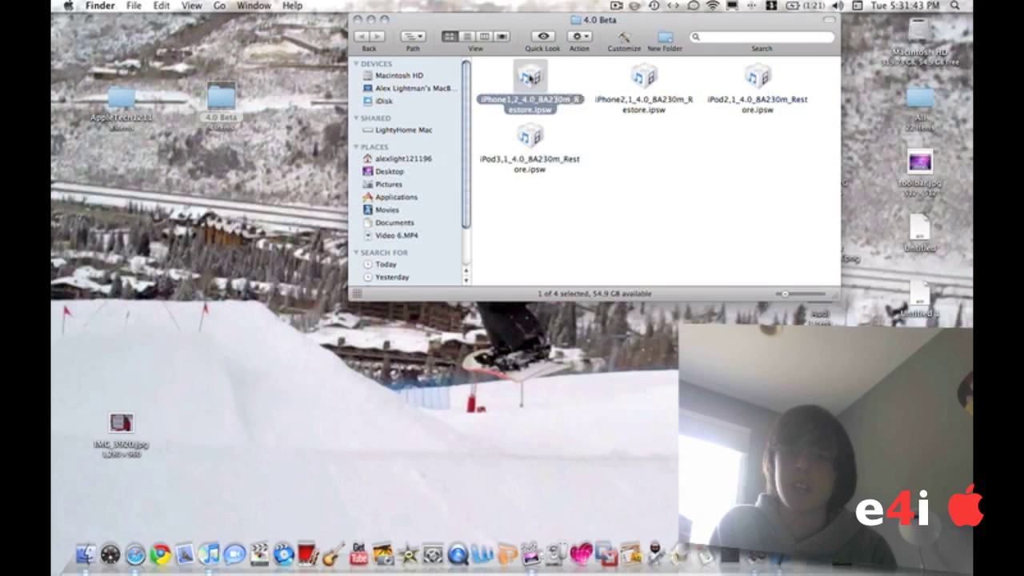
{"action": "left_click", "coordinate": [529, 140]}
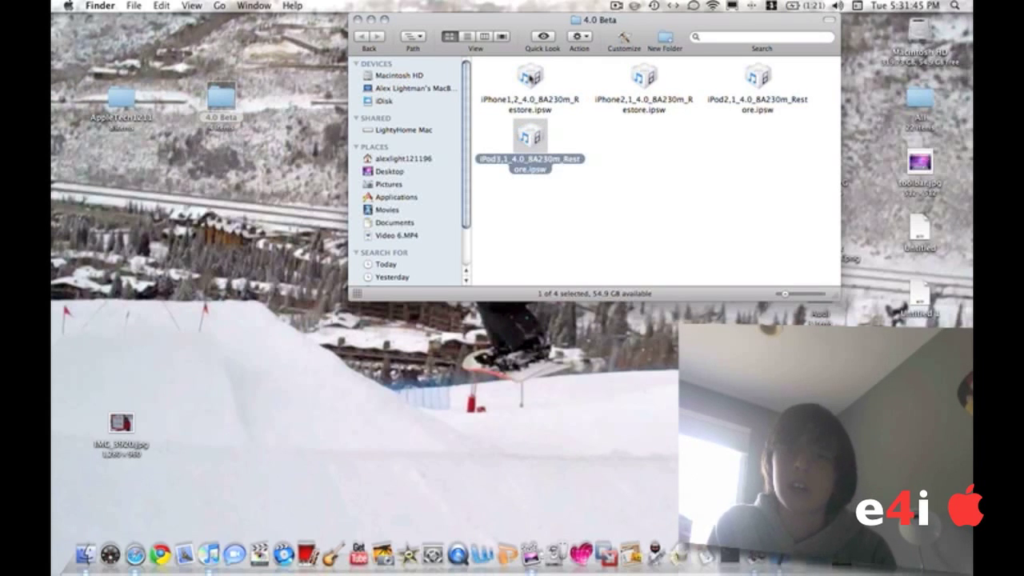
{"action": "left_click", "coordinate": [530, 80]}
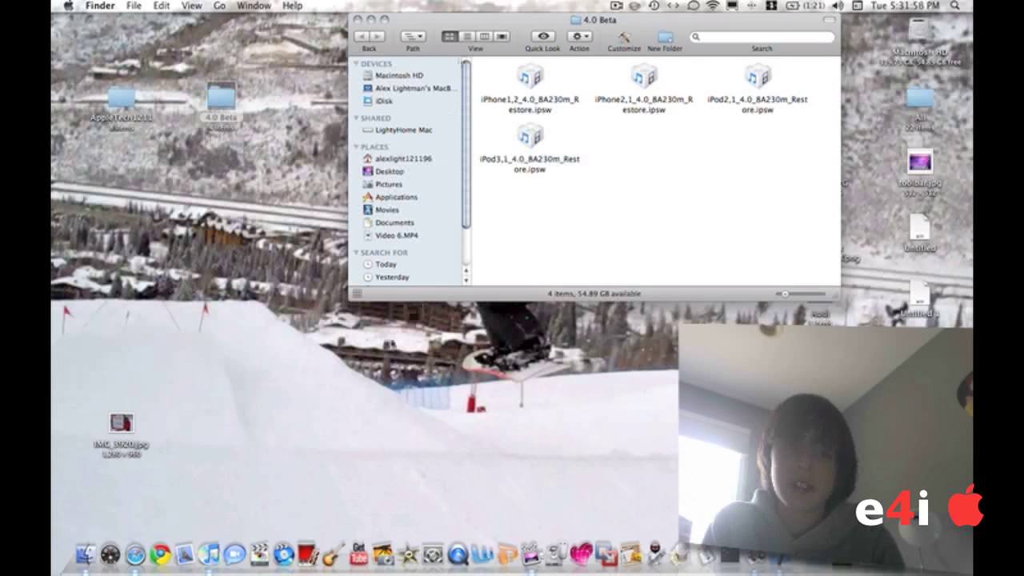
{"action": "mouse_move", "coordinate": [548, 211]}
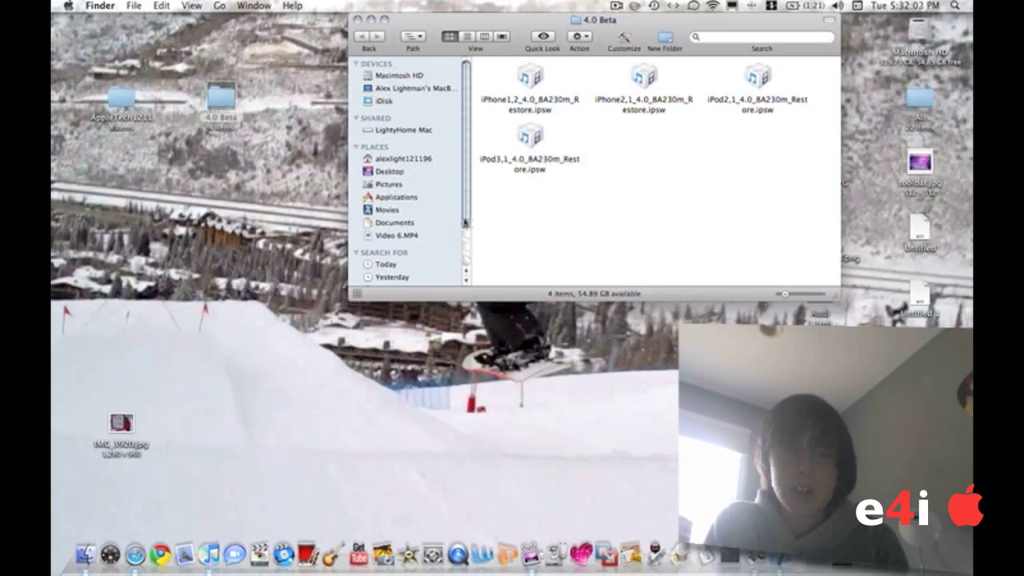
{"action": "mouse_move", "coordinate": [528, 236]}
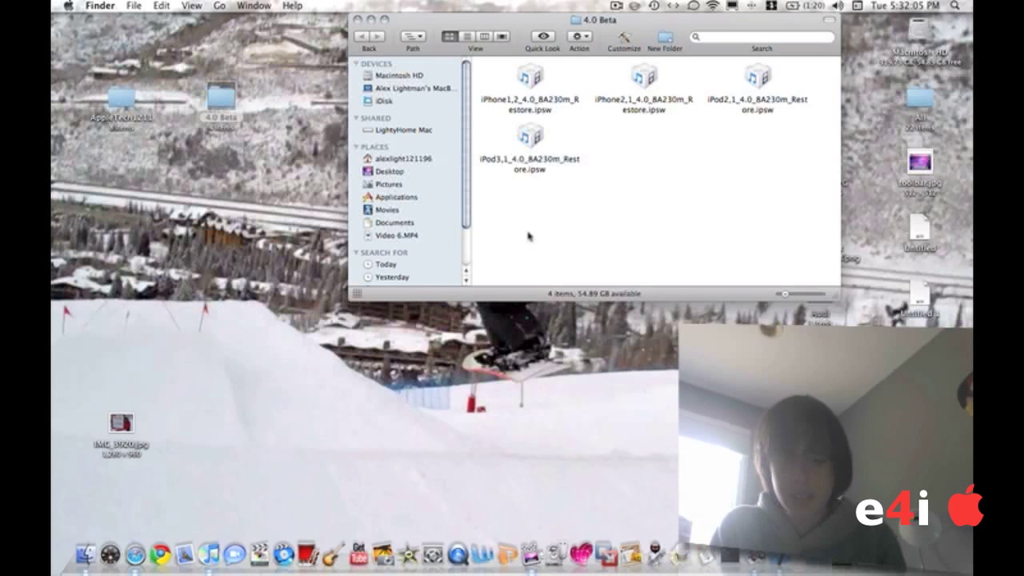